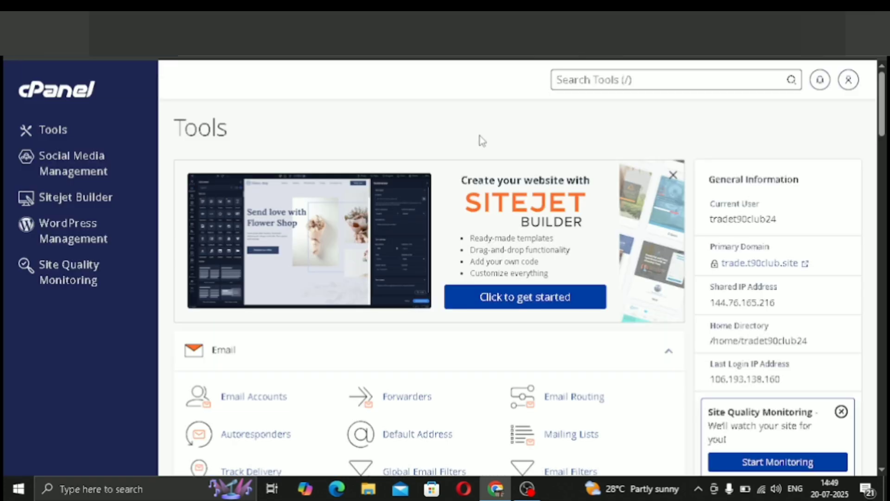
mouse_move(537, 337)
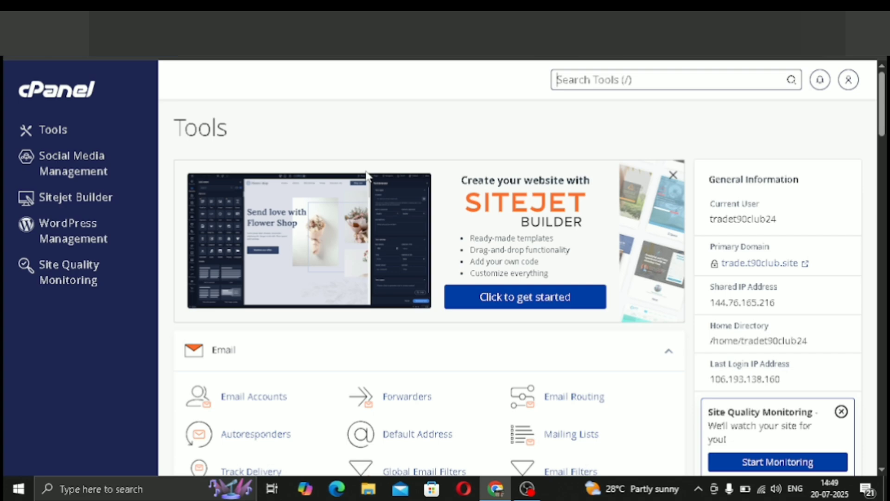
Scroll the cPanel Tools page down to reach the Files section's File Manager
scroll("down", 3)
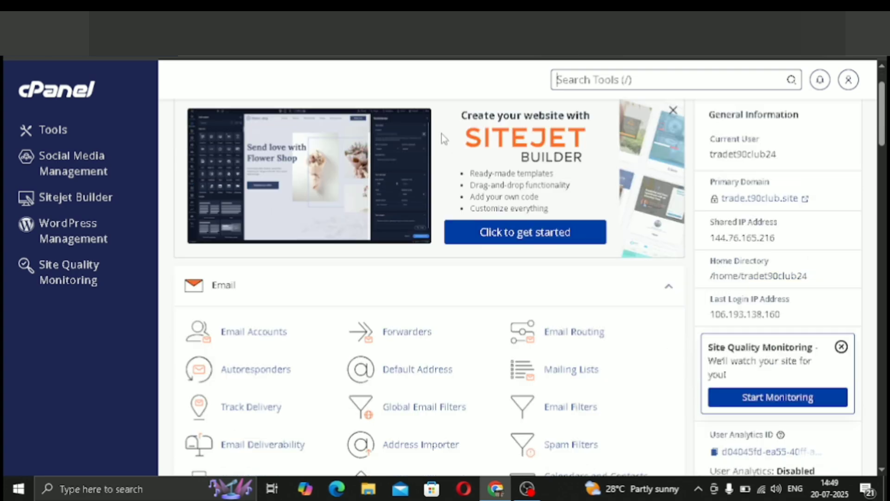
scroll("down", 3)
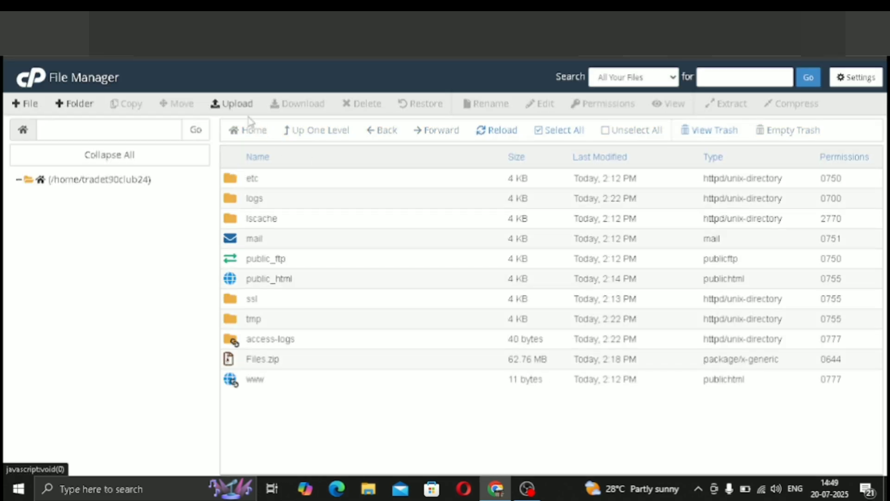
Extract the Files.zip archive into public_html so the site lists a Files folder
left_click(231, 103)
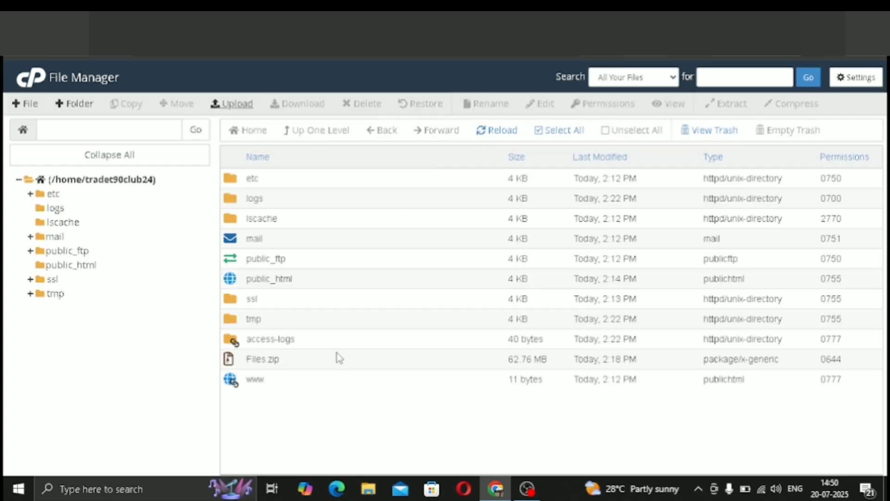
mouse_move(413, 233)
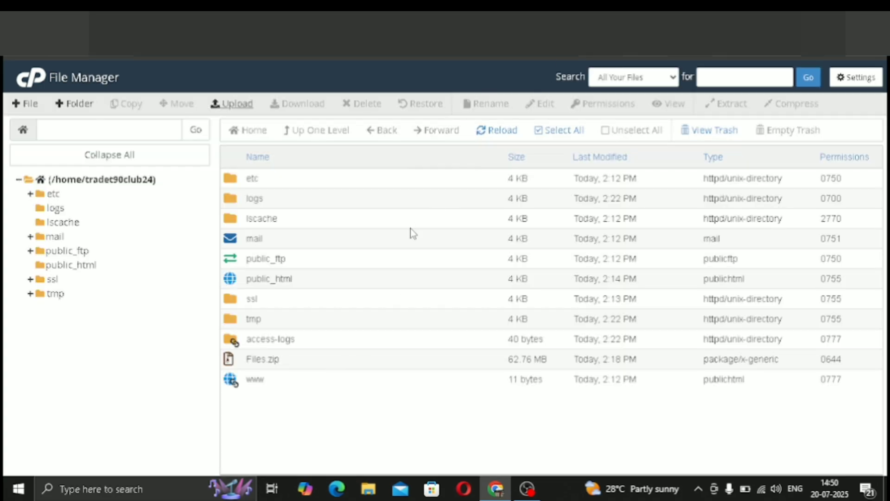
right_click(262, 358)
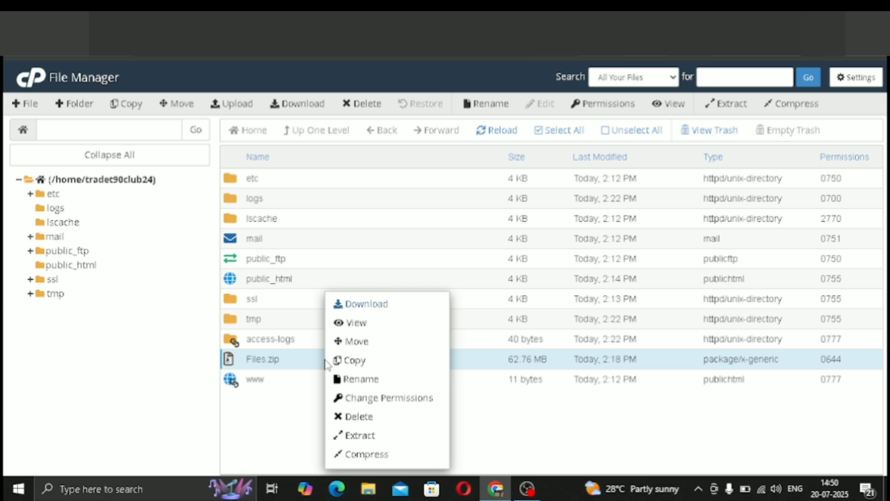
mouse_move(379, 436)
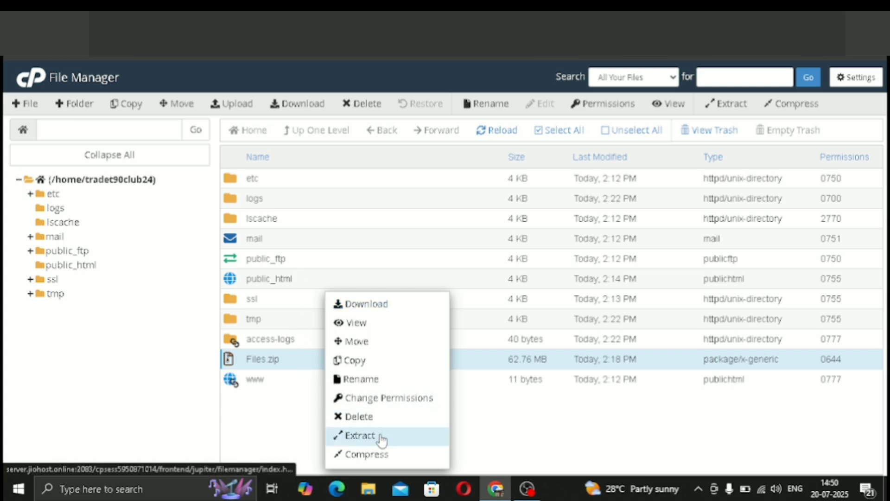
left_click(360, 435)
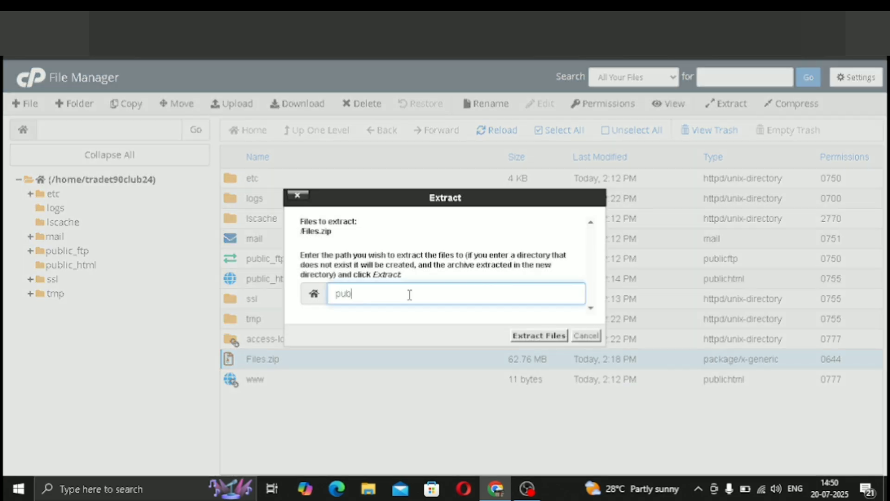
type("lic_h")
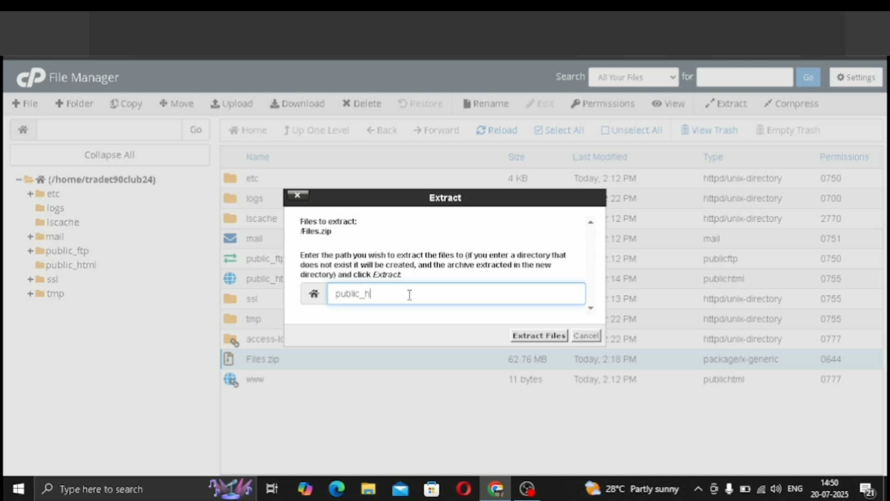
type("tml")
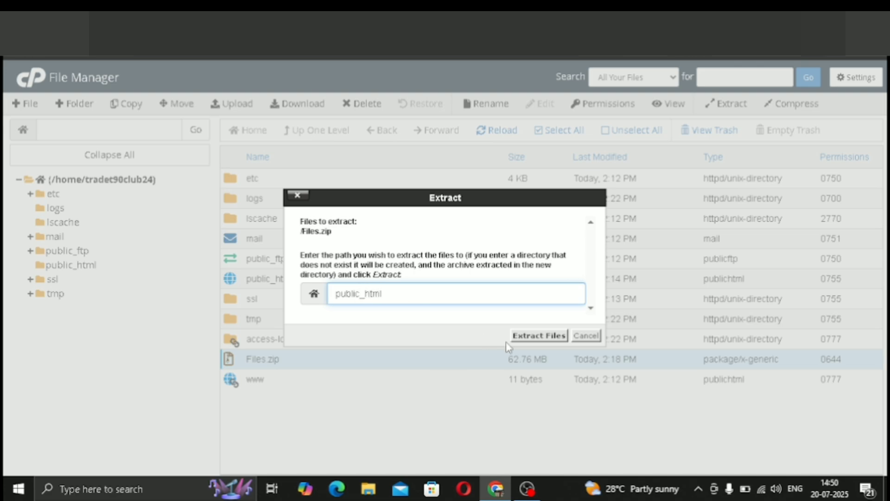
left_click(538, 334)
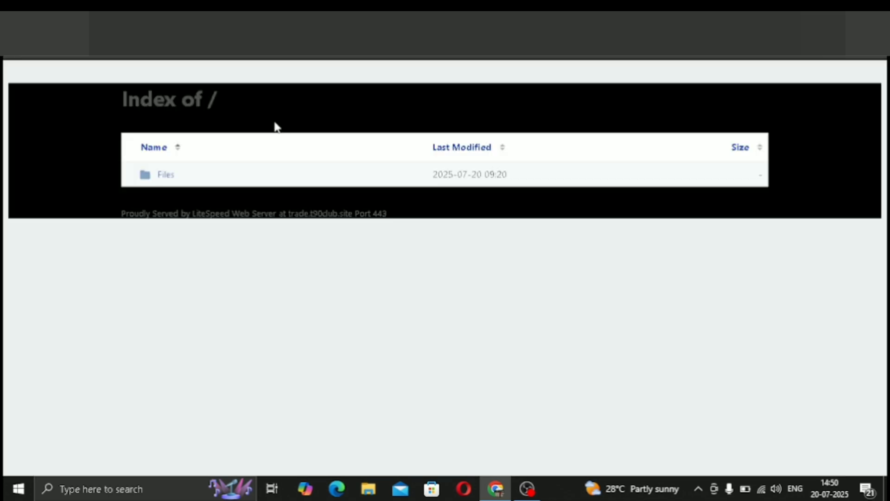
mouse_move(235, 314)
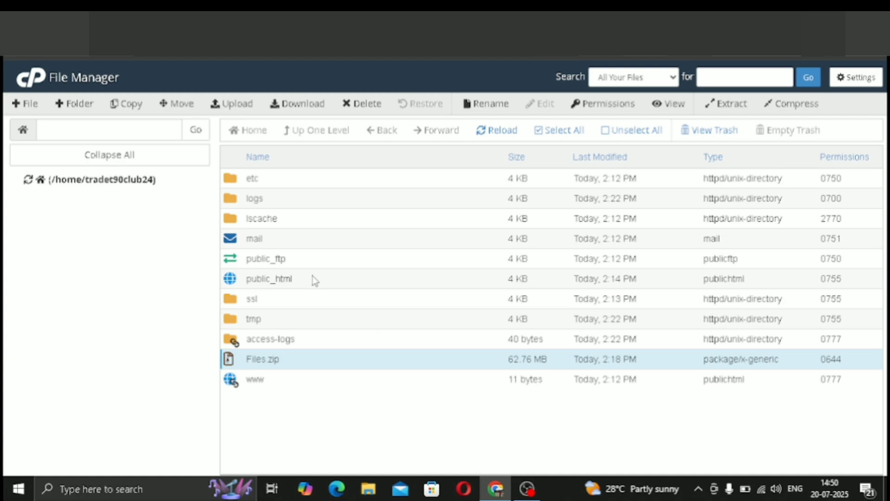
Move every item inside public_html/Files up into public_html by trimming /Files from the destination
double_click(268, 278)
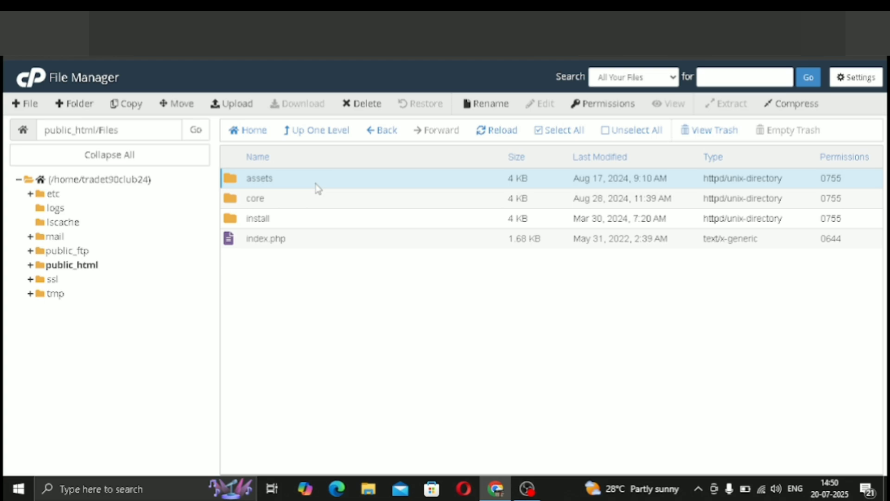
left_click(558, 129)
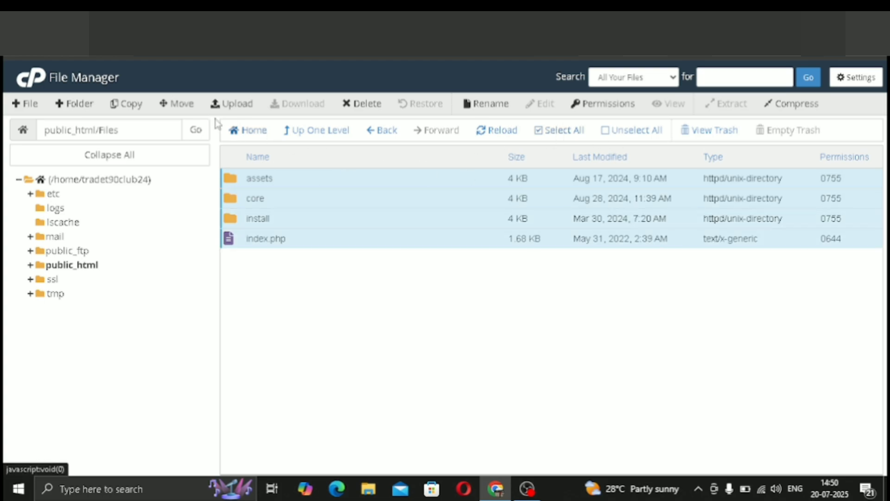
left_click(181, 103)
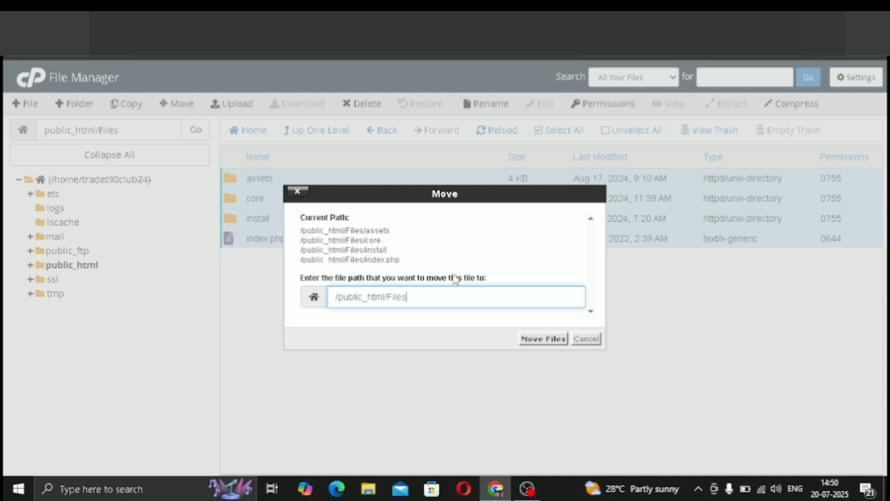
key("BackSpace")
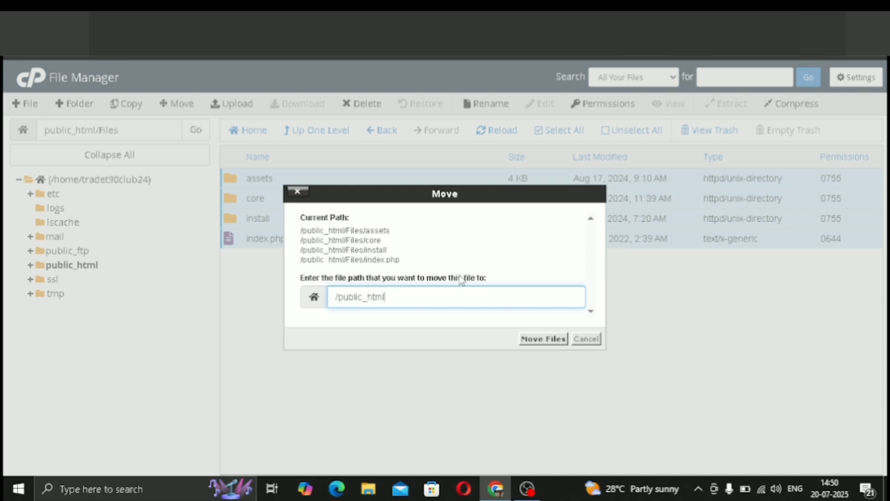
left_click(542, 338)
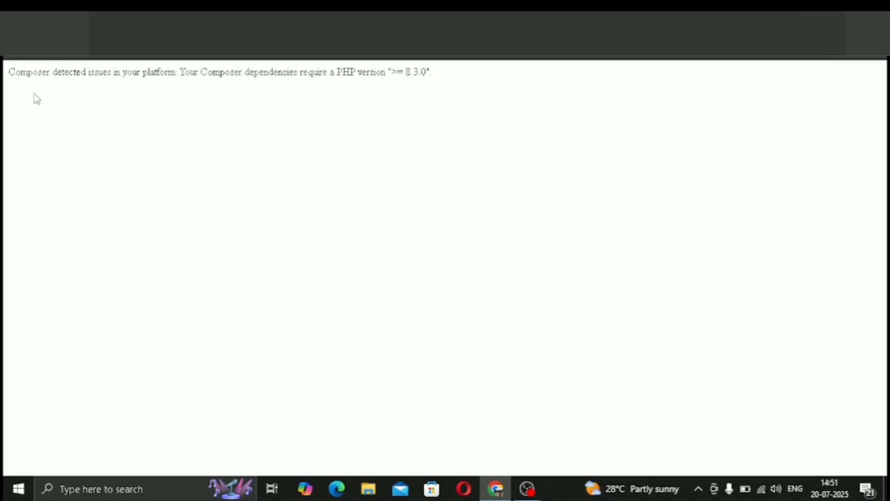
mouse_move(192, 110)
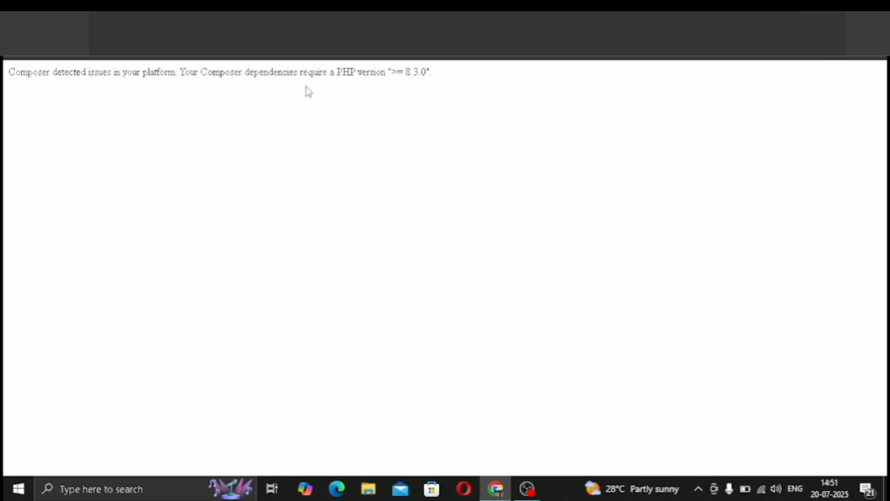
mouse_move(418, 88)
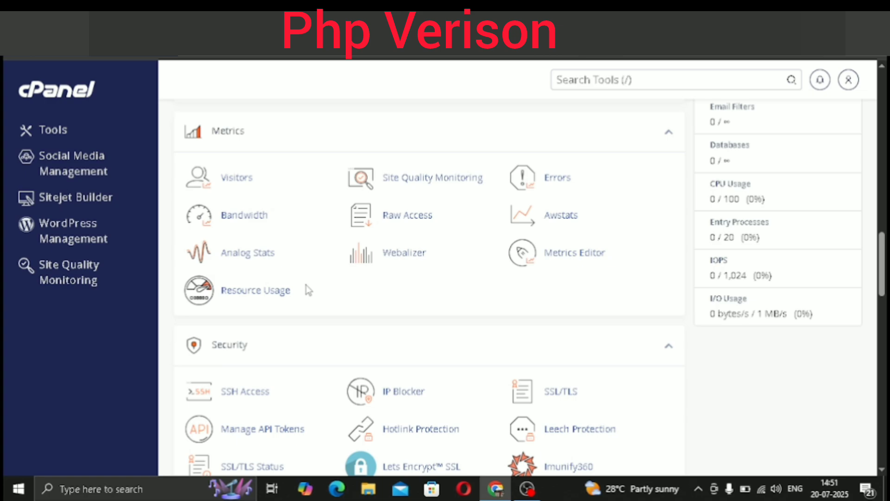
Switch trade.t90club.site from PHP 7.4 to PHP 8.3 in MultiPHP Manager
scroll("down", 3)
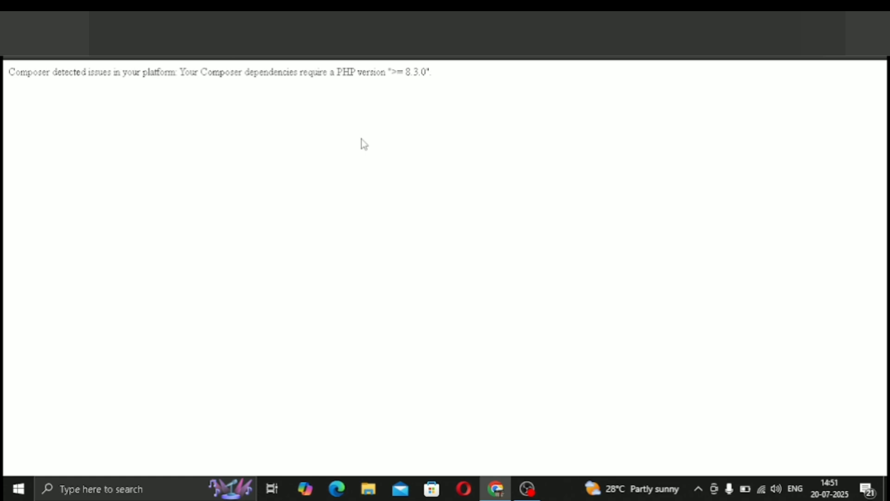
mouse_move(175, 120)
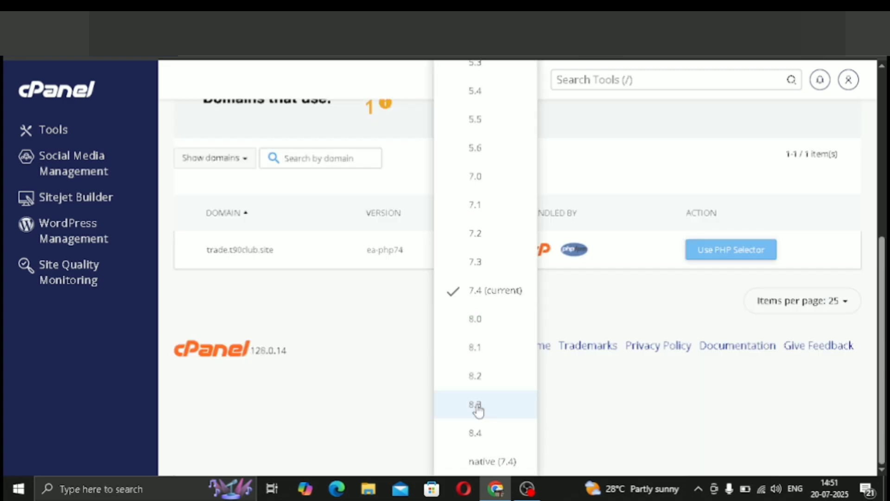
left_click(474, 404)
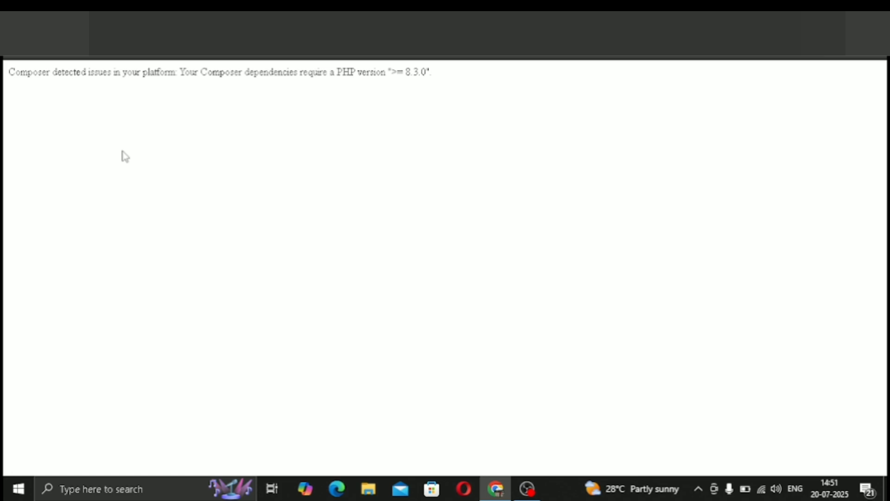
mouse_move(189, 240)
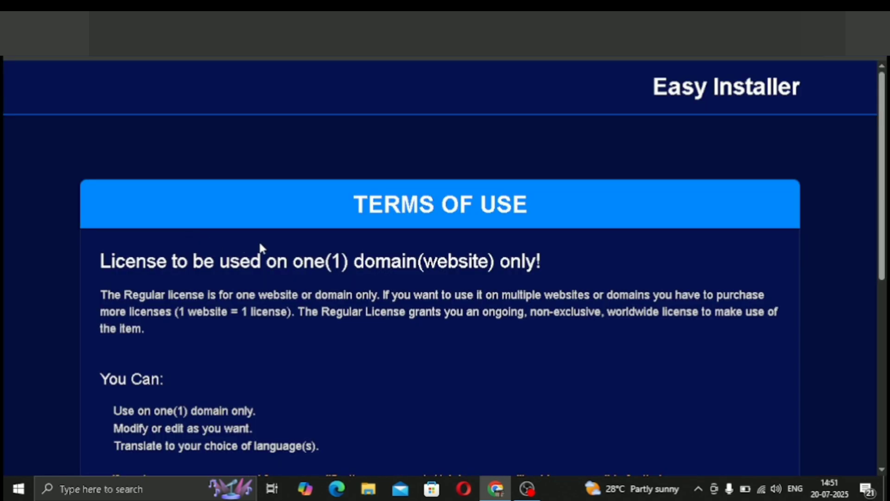
Accept the installer license and review the five core folders flagged as needing 0775
scroll("down", 3)
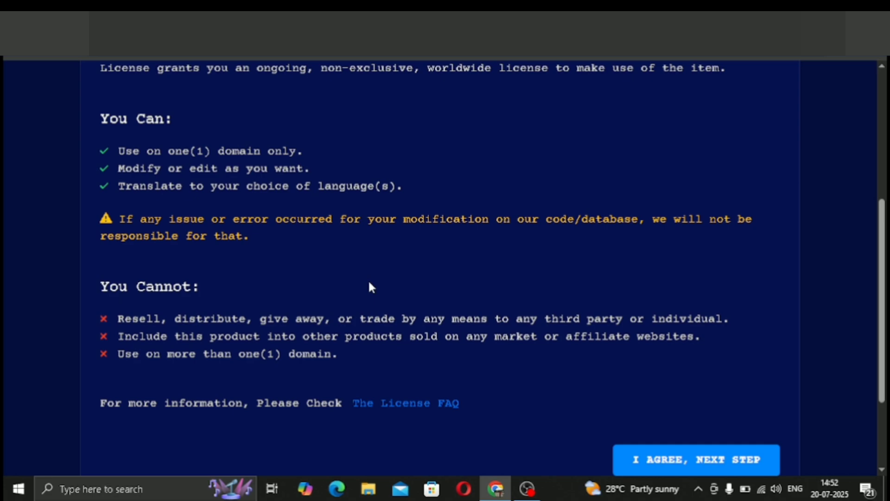
scroll("down", 3)
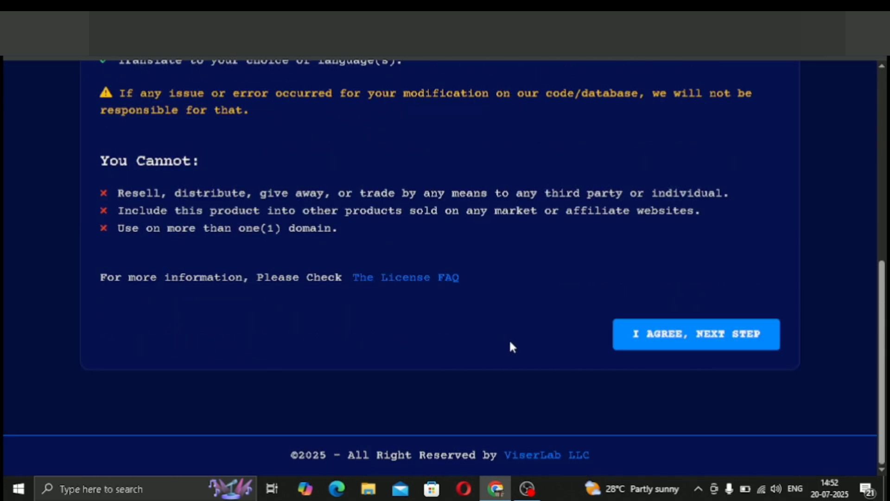
left_click(696, 334)
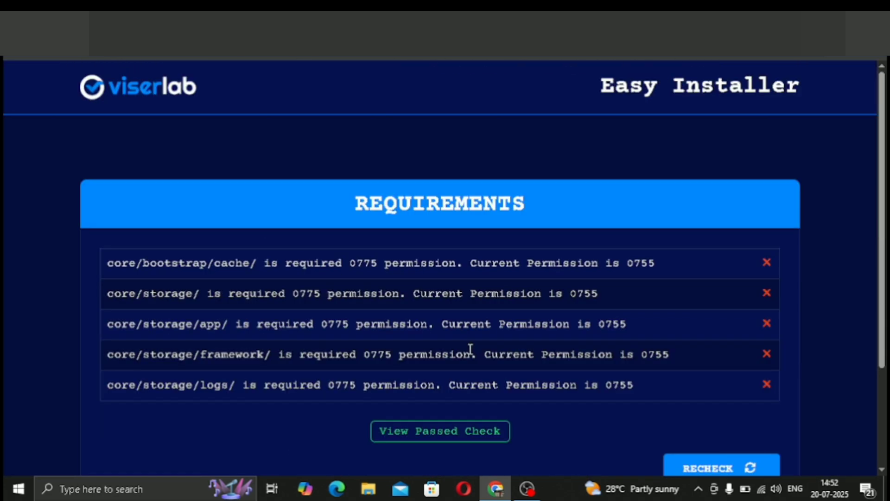
scroll("down", 3)
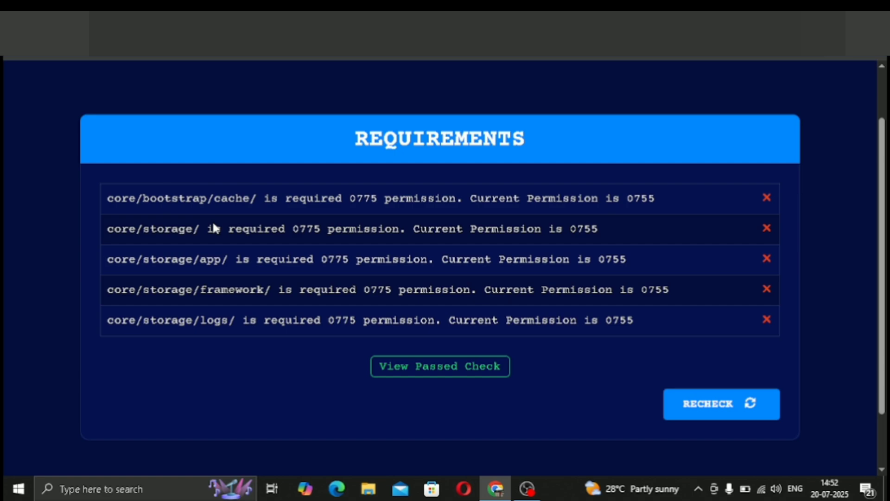
mouse_move(221, 230)
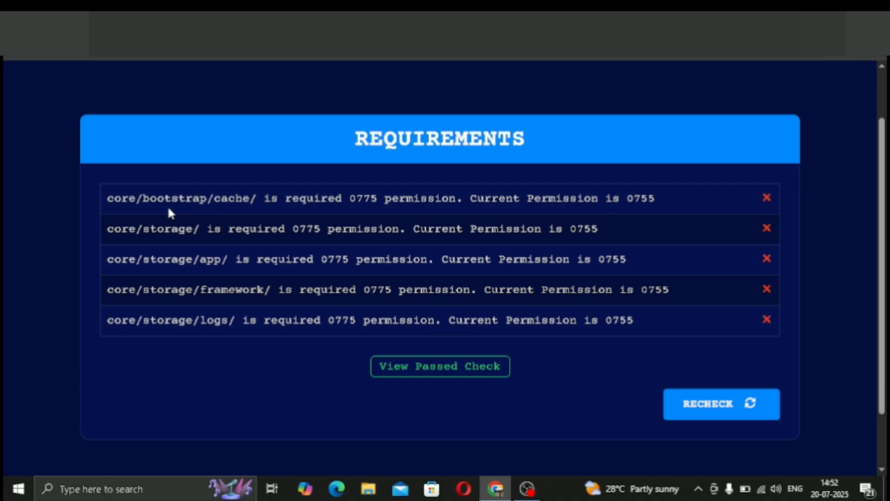
mouse_move(190, 214)
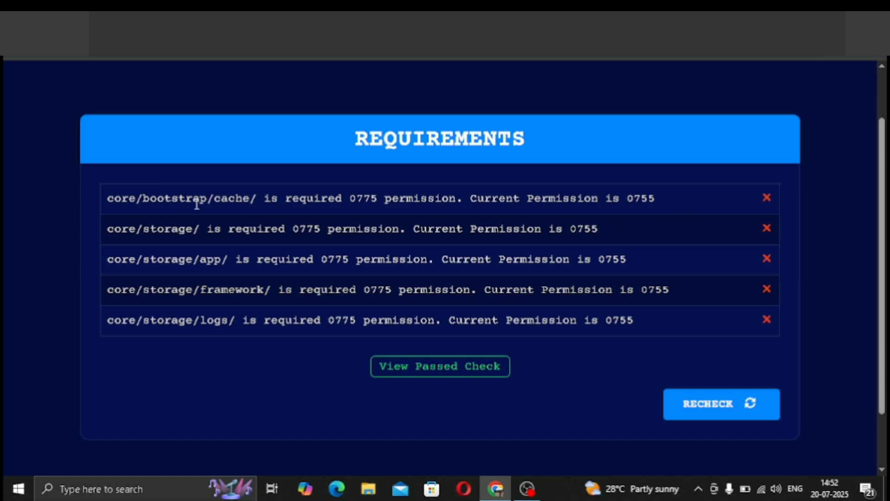
double_click(641, 198)
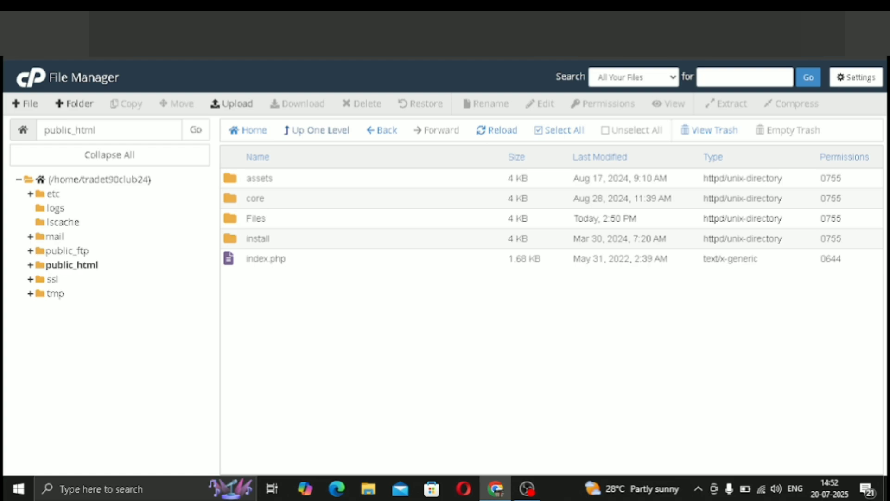
Give the core cache and storage folders group write so they become 0775
double_click(255, 199)
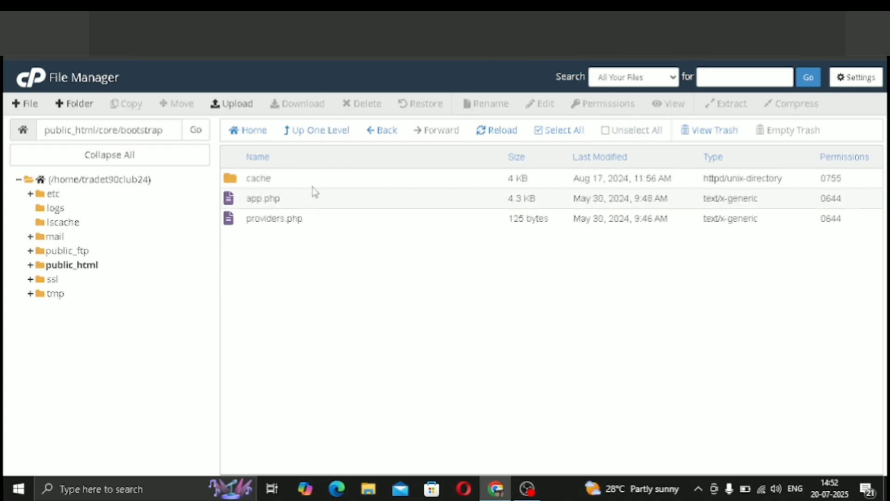
left_click(257, 178)
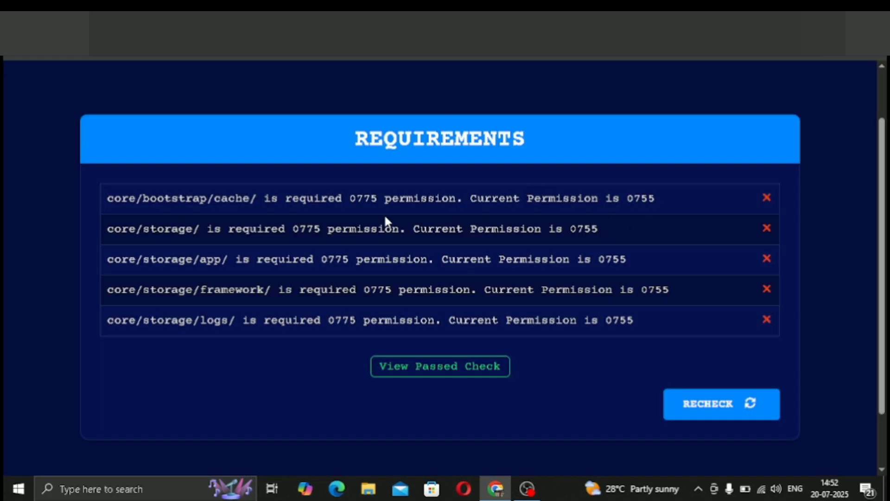
mouse_move(356, 224)
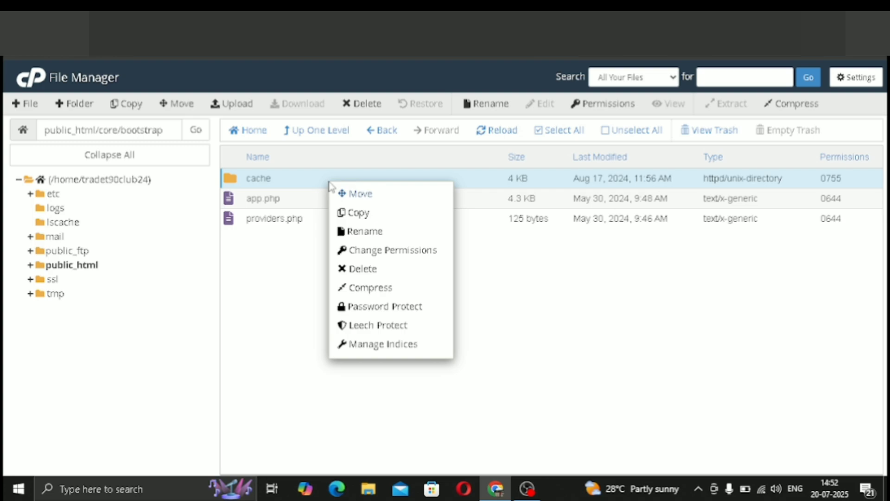
left_click(392, 249)
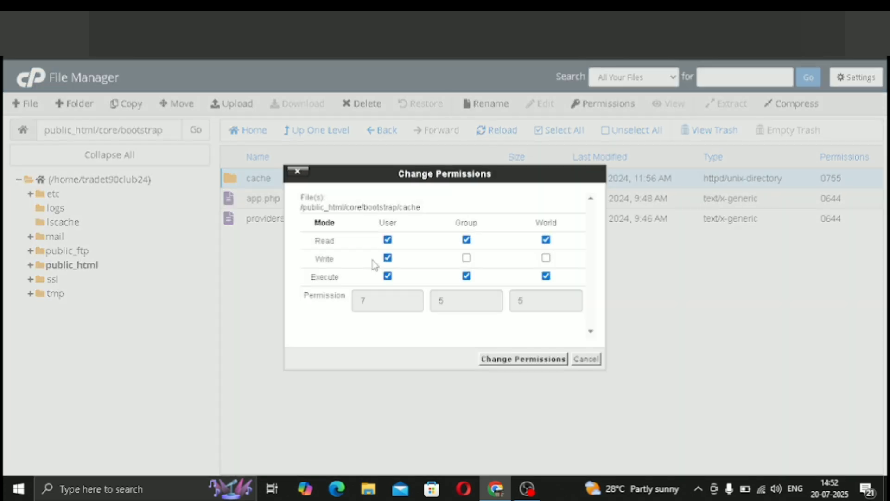
left_click(467, 257)
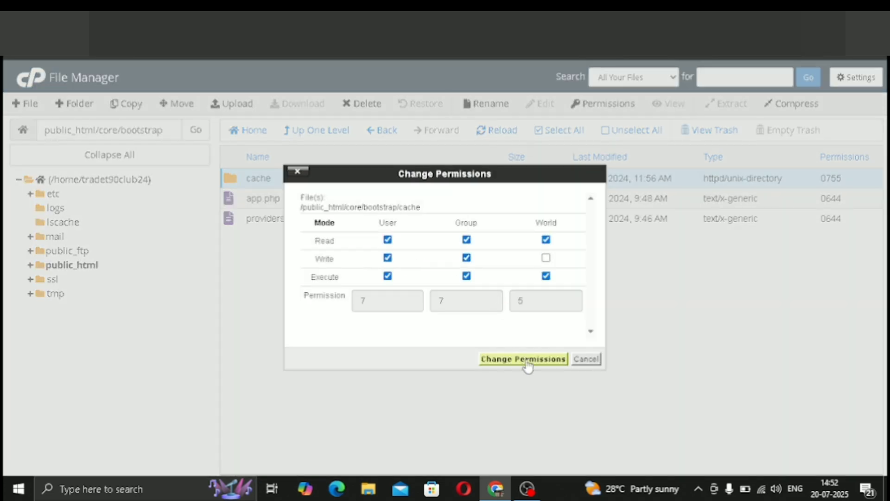
left_click(522, 358)
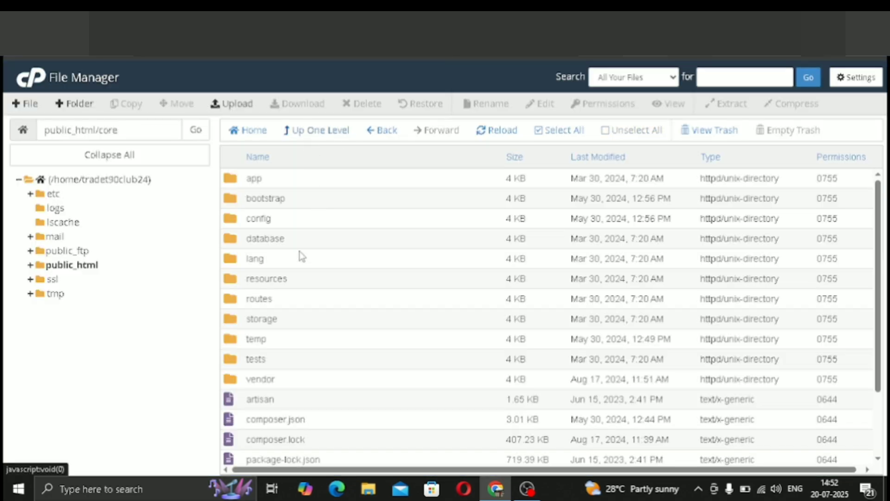
right_click(262, 318)
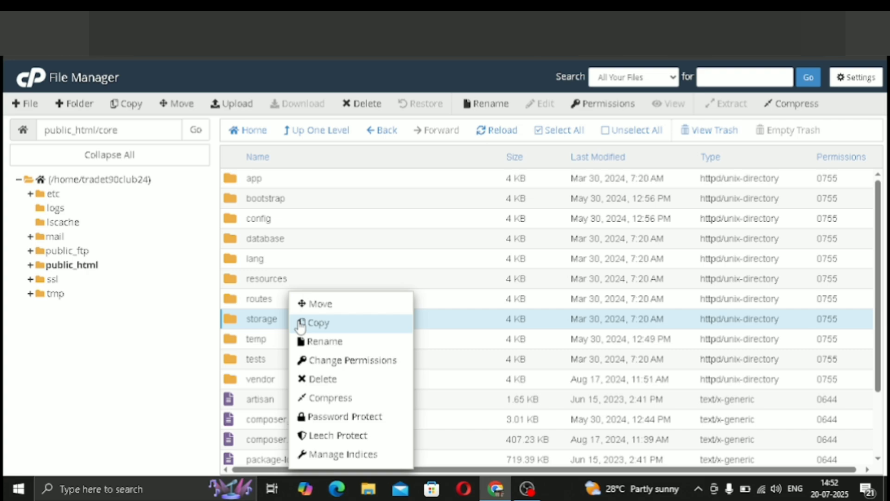
left_click(352, 360)
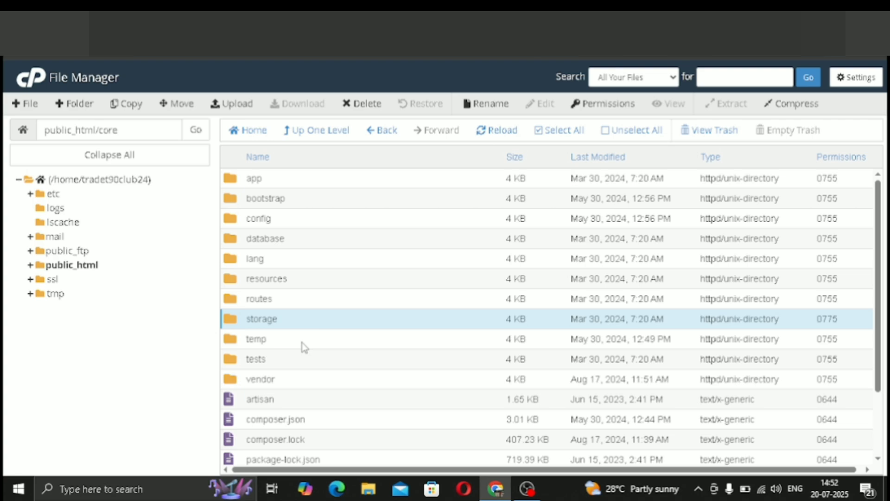
Set storage's app and framework folders to 0775 and bring up permissions for logs
double_click(261, 317)
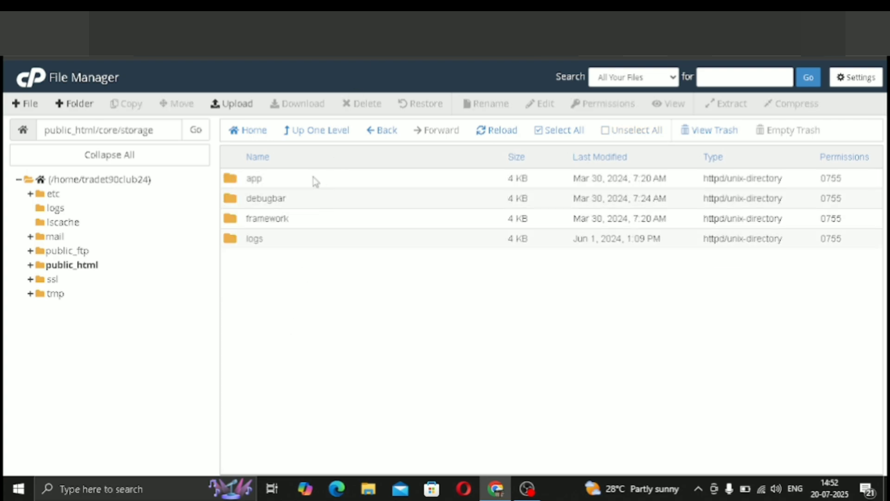
left_click(603, 103)
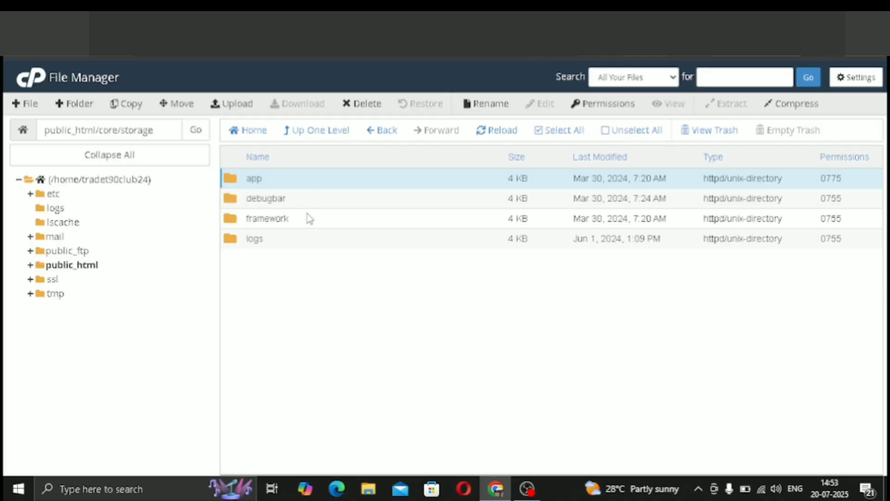
left_click(603, 103)
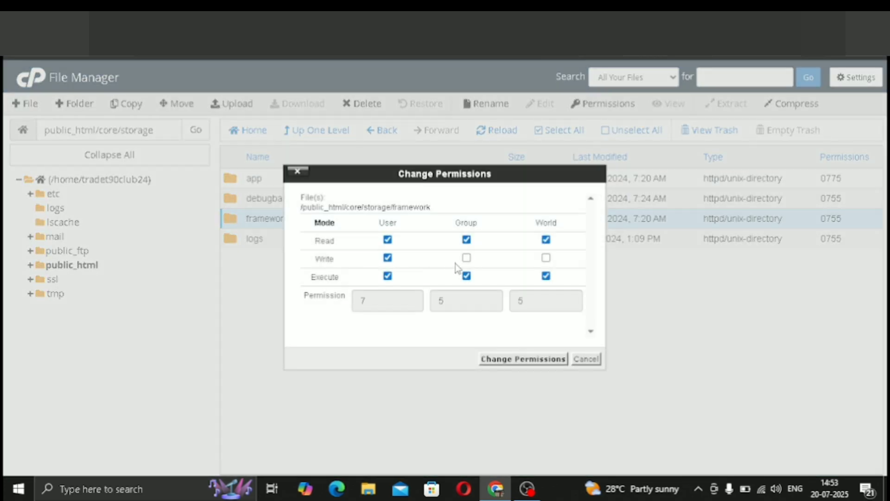
left_click(585, 358)
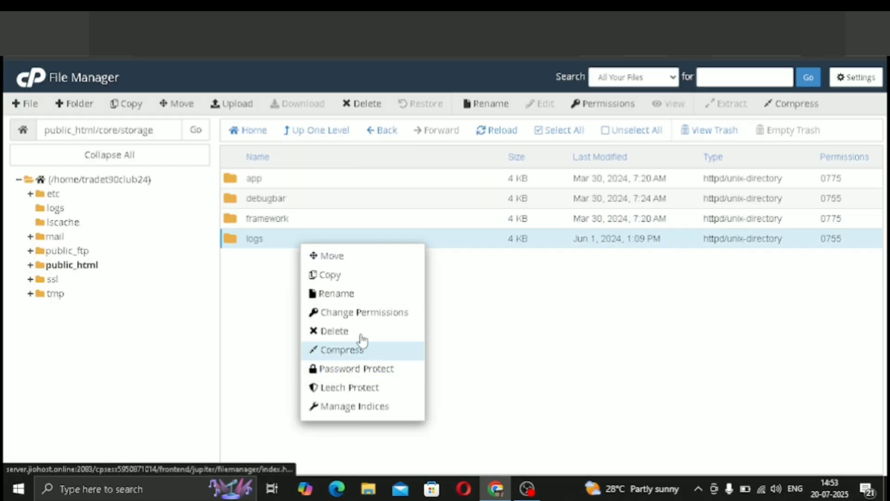
left_click(364, 312)
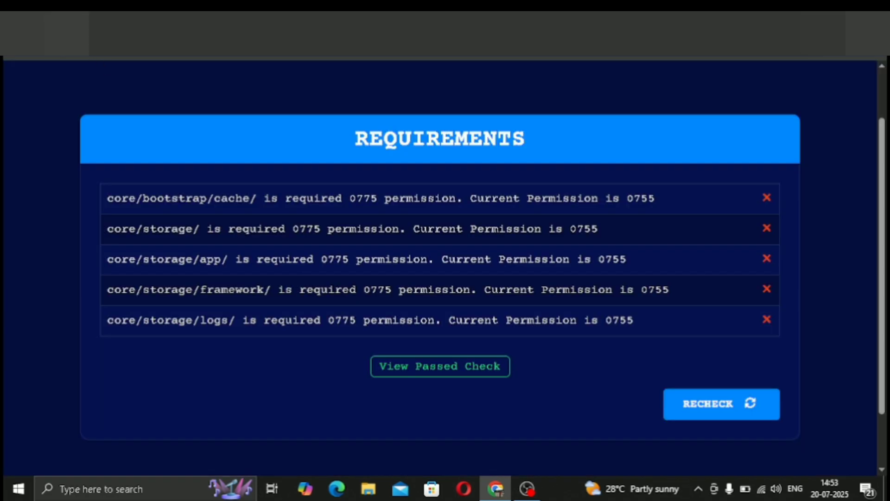
Rerun the installer's requirements check and view the detailed passing result
left_click(720, 403)
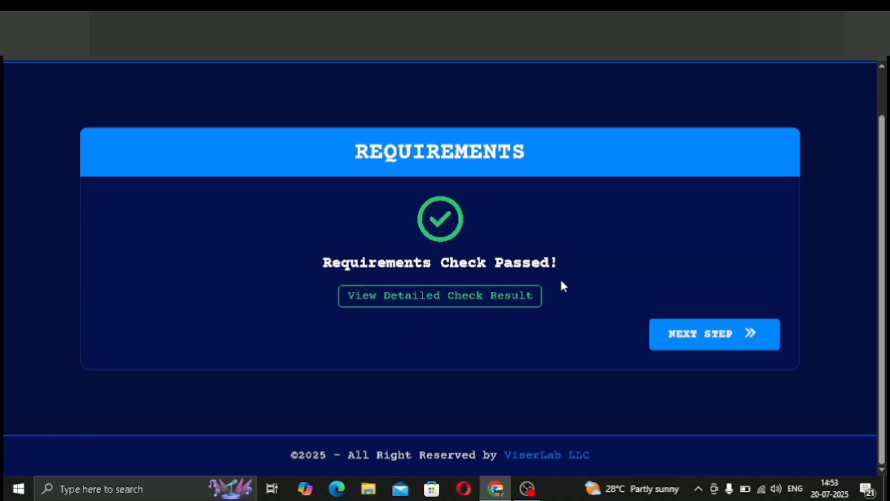
mouse_move(440, 295)
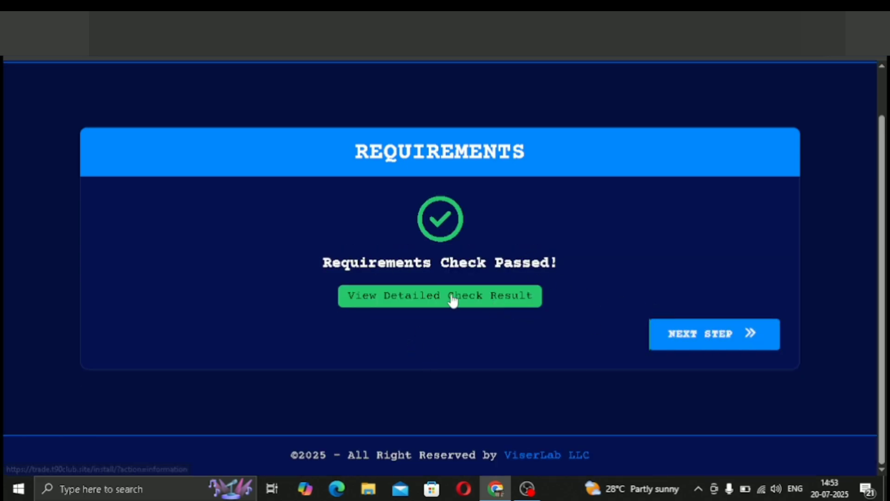
left_click(713, 333)
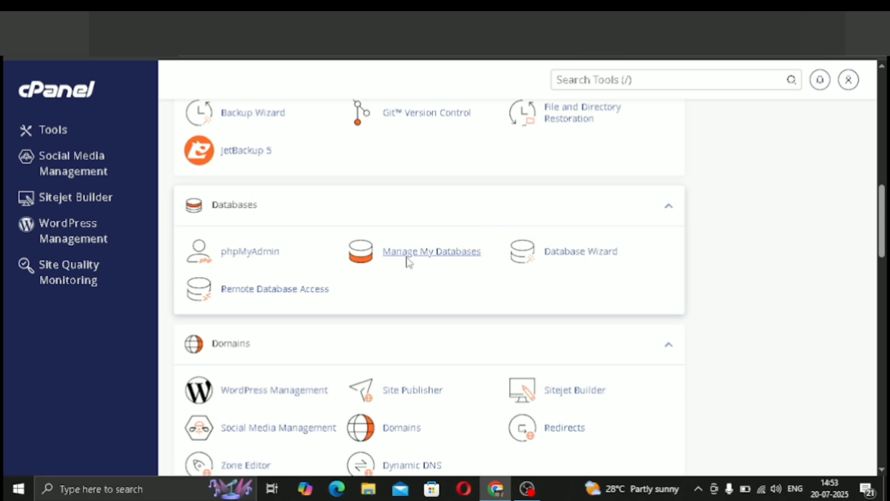
left_click(431, 251)
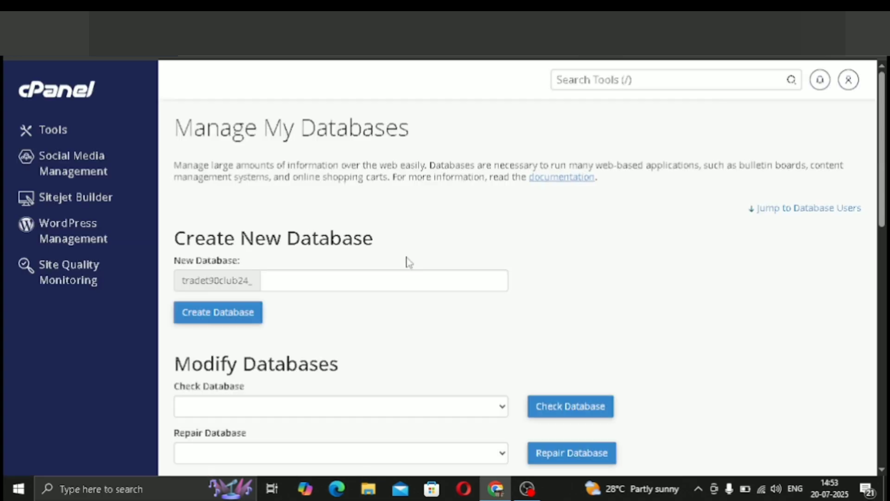
left_click(383, 280)
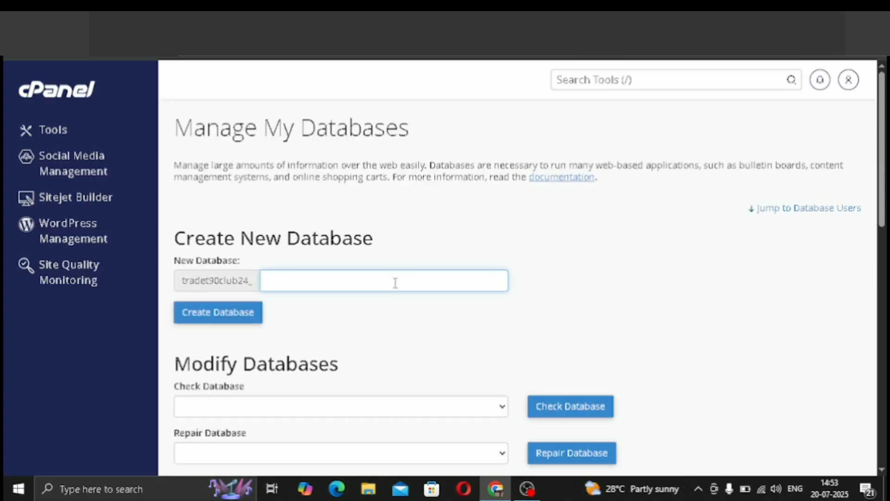
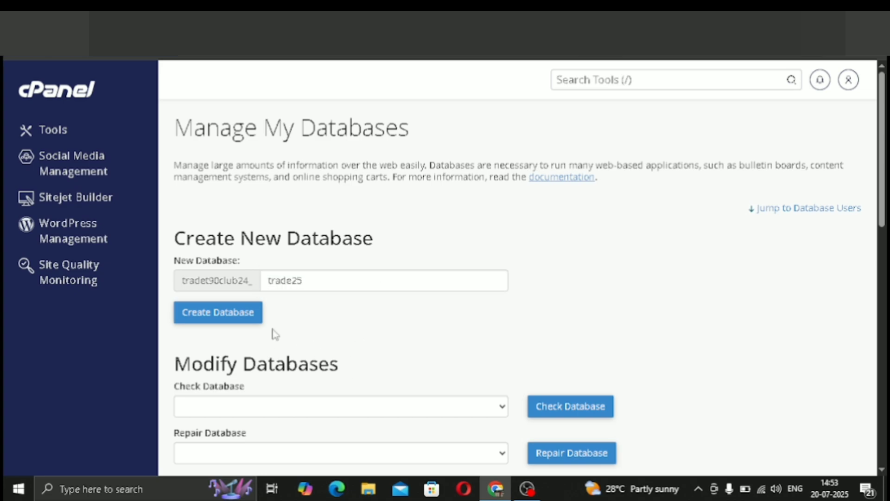
left_click(217, 311)
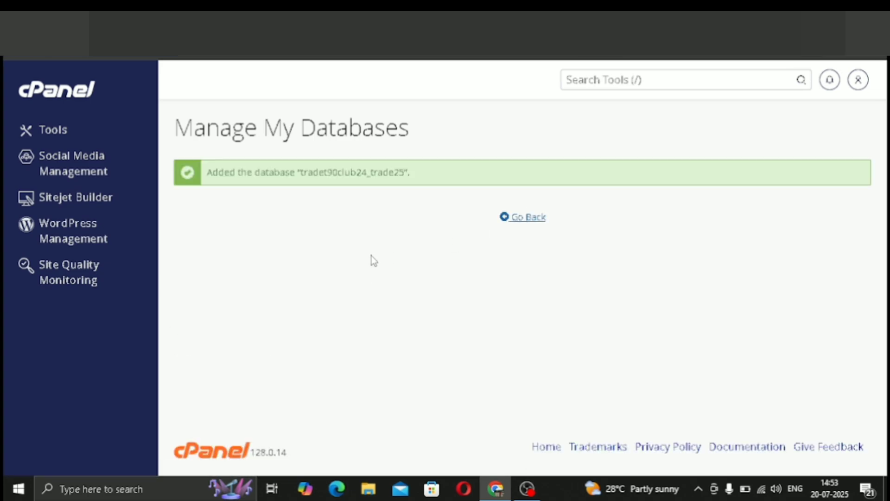
left_click(522, 216)
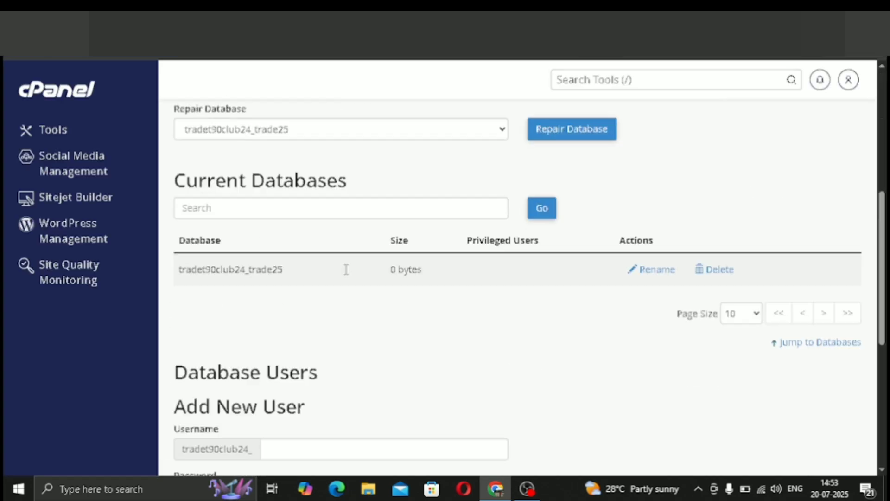
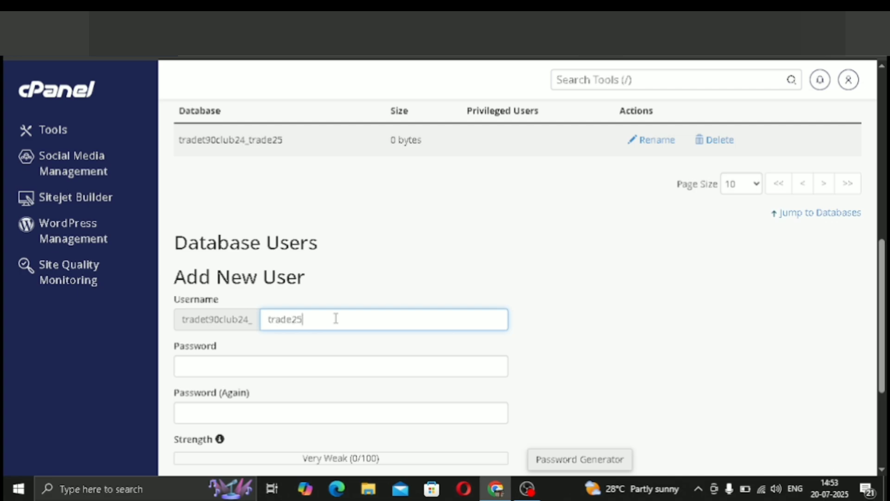
double_click(230, 140)
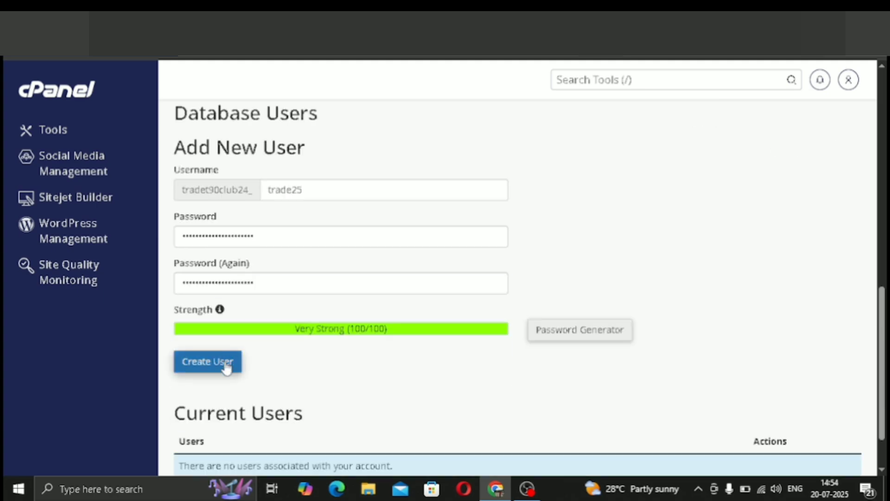
left_click(207, 361)
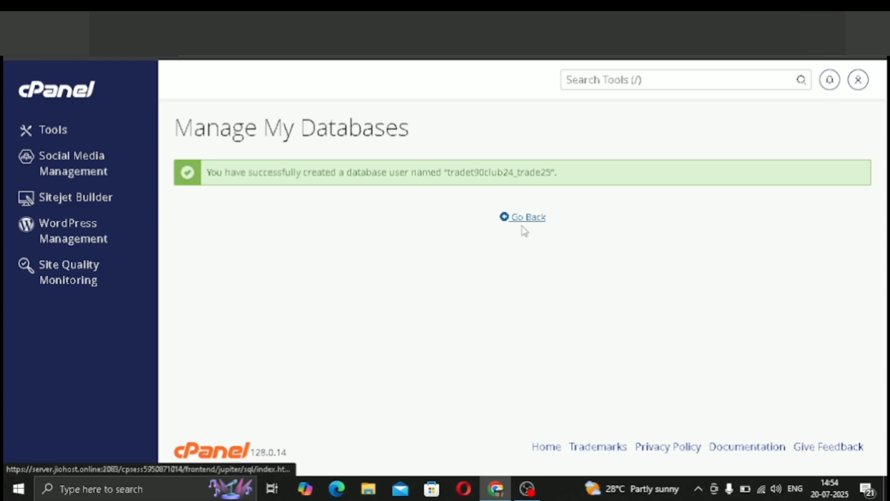
left_click(527, 216)
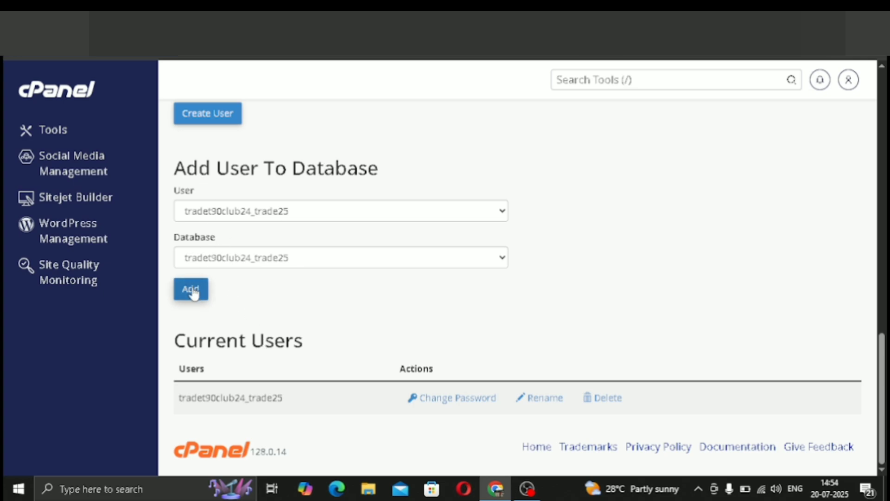
left_click(191, 292)
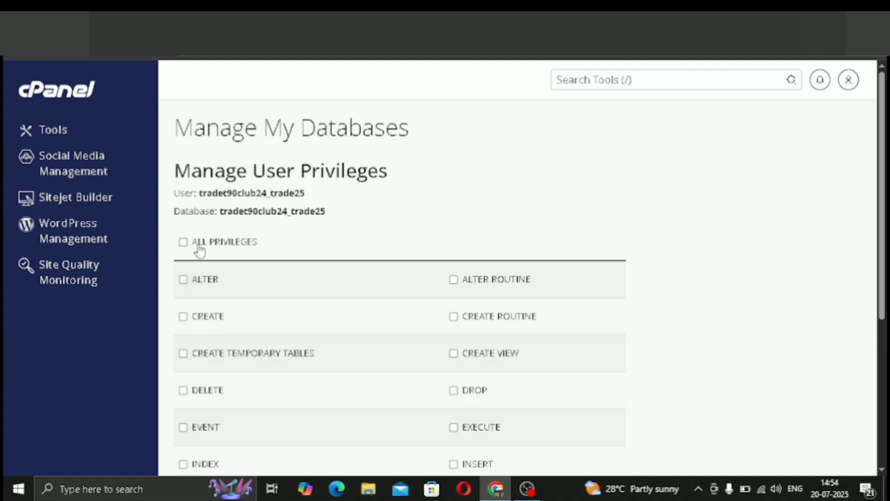
left_click(182, 241)
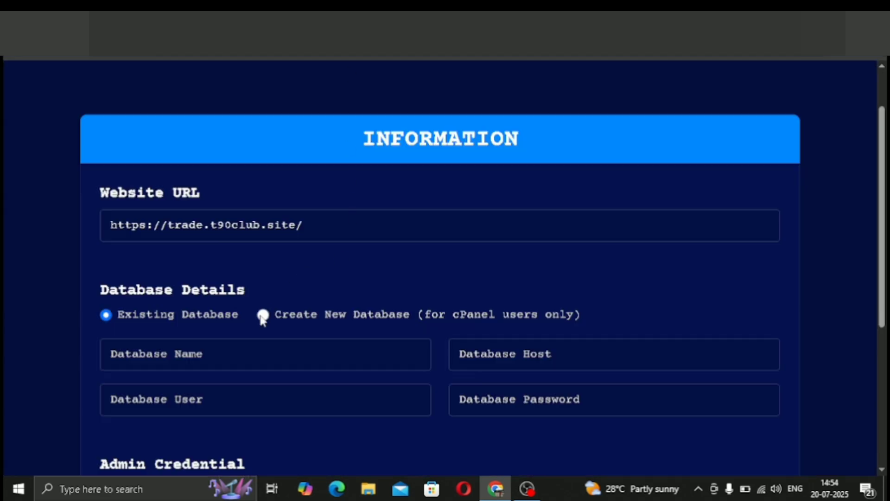
scroll("down", 3)
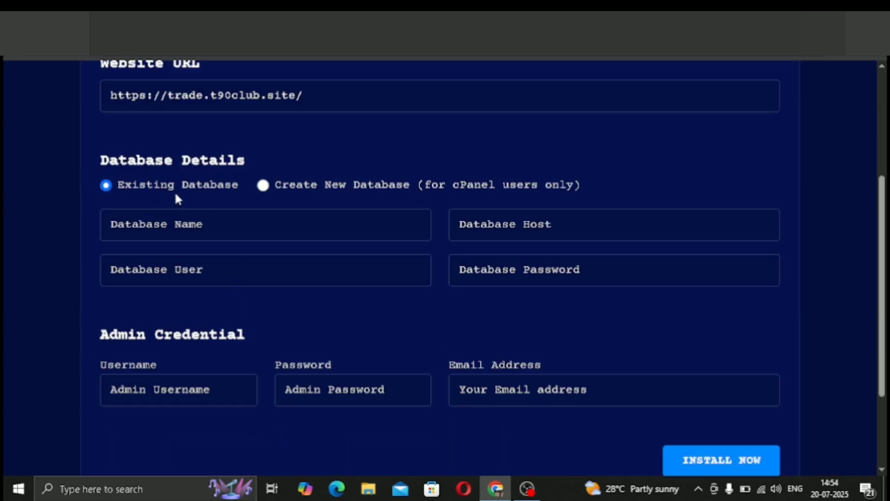
left_click(265, 224)
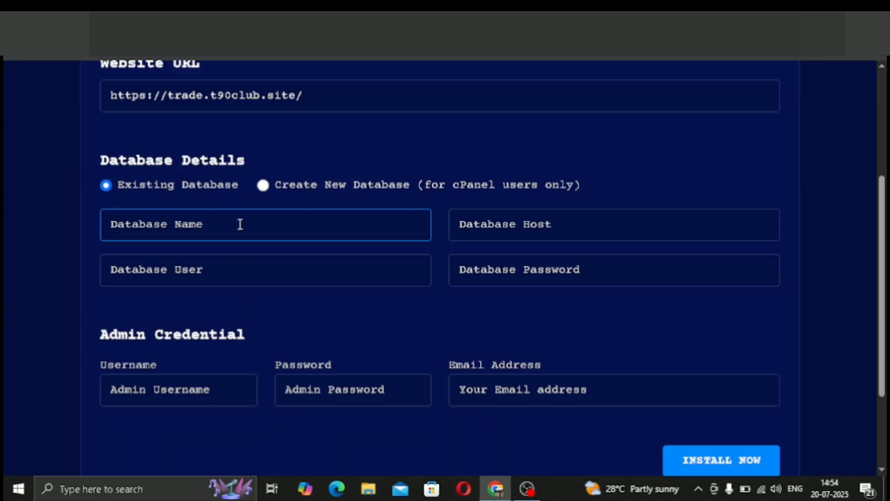
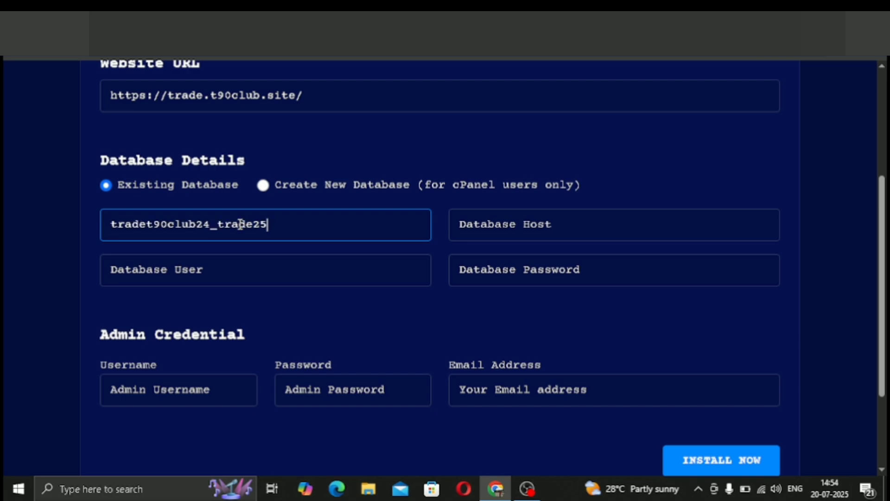
left_click(612, 224)
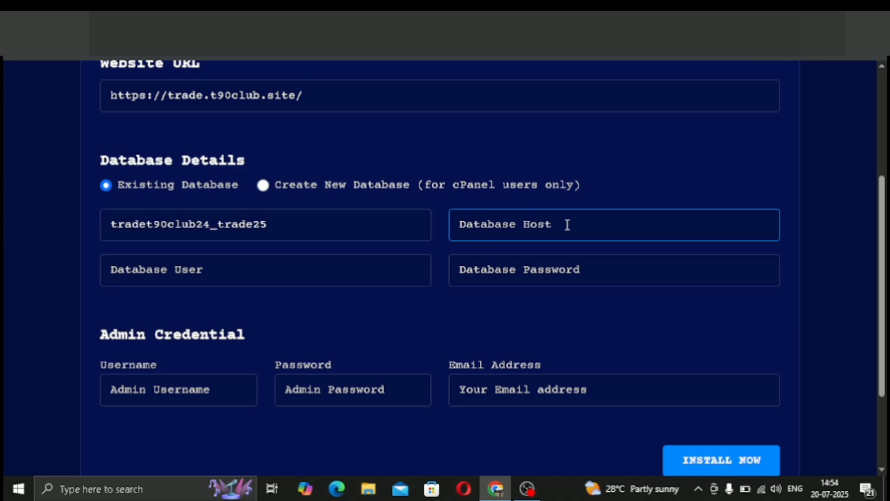
type("localhost")
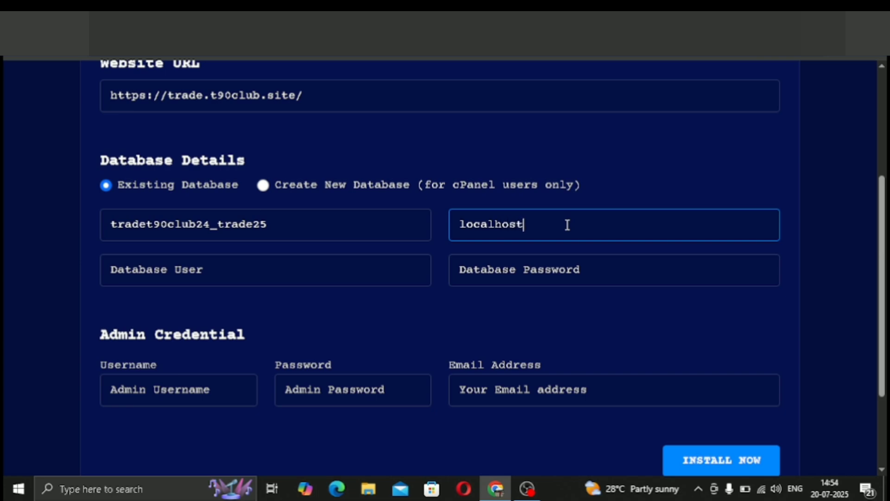
left_click(265, 270)
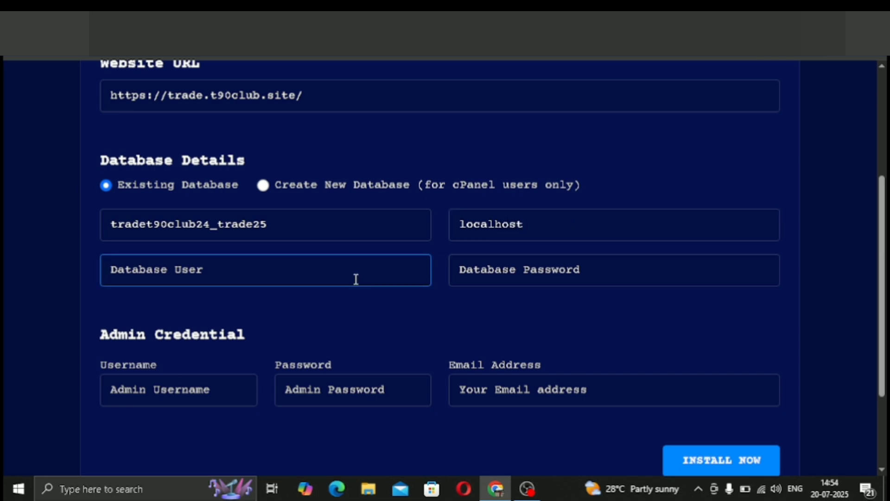
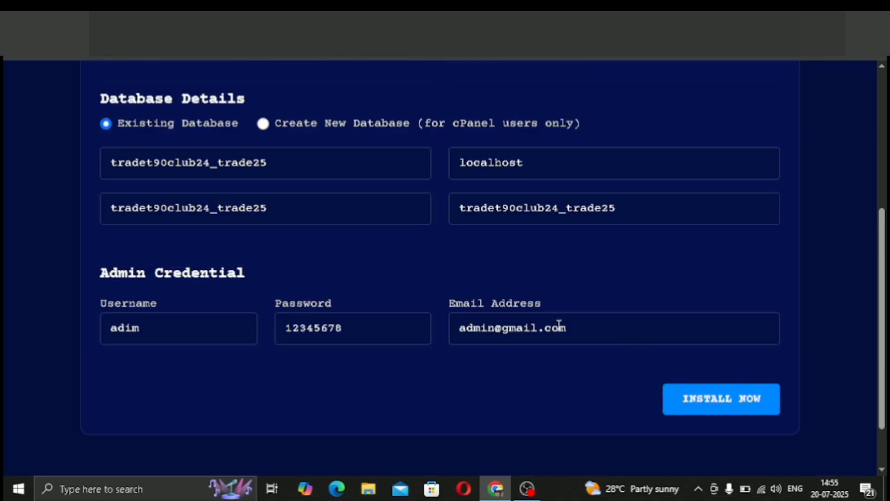
scroll("down", 3)
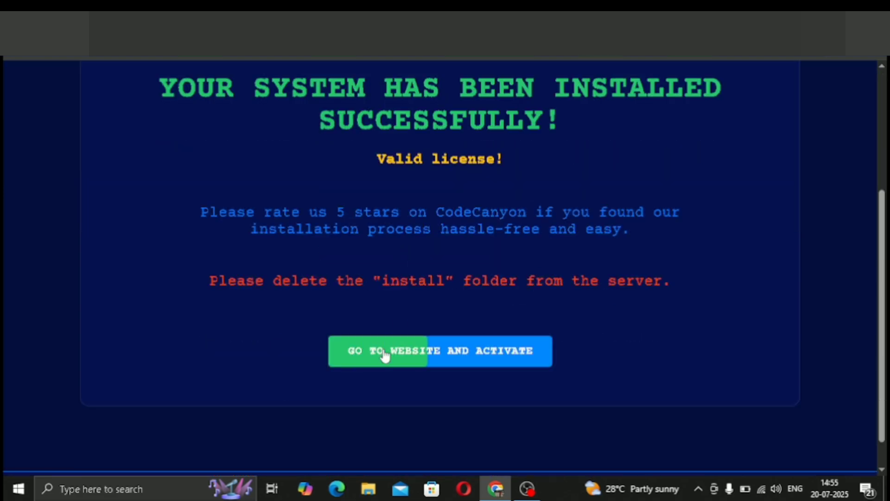
Launch the newly installed website from the success screen via Go To Website And Activate
scroll("down", 3)
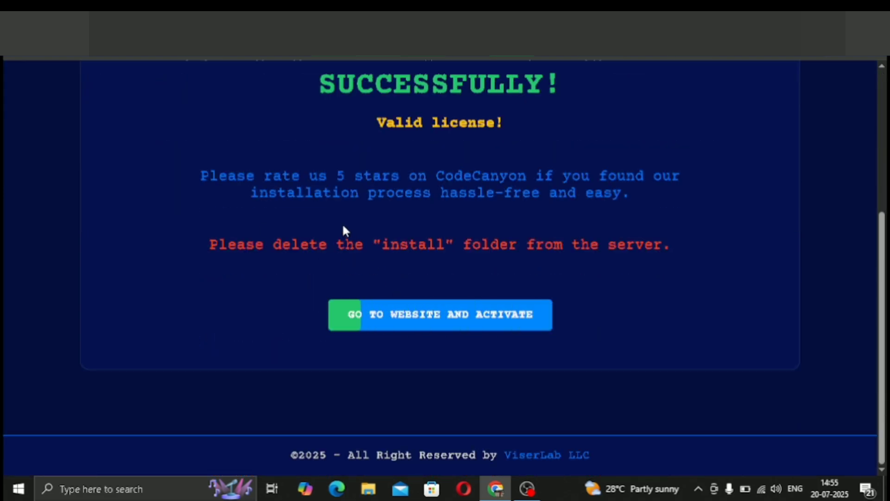
left_click(439, 314)
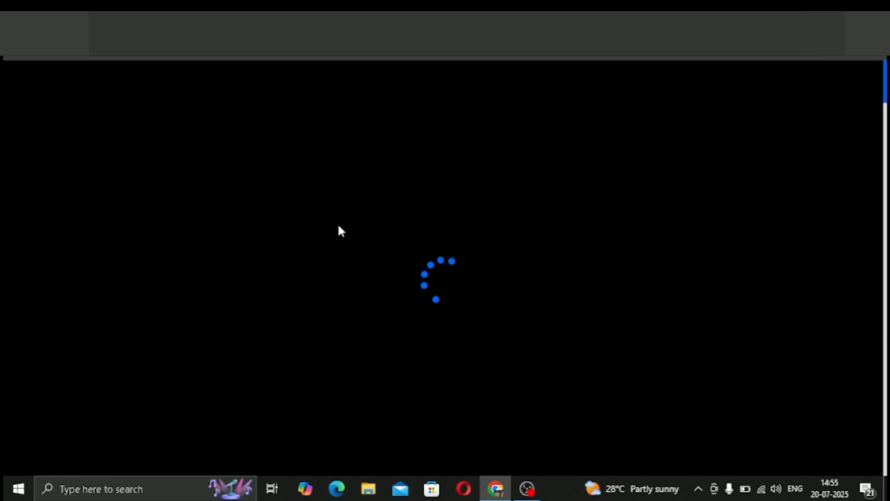